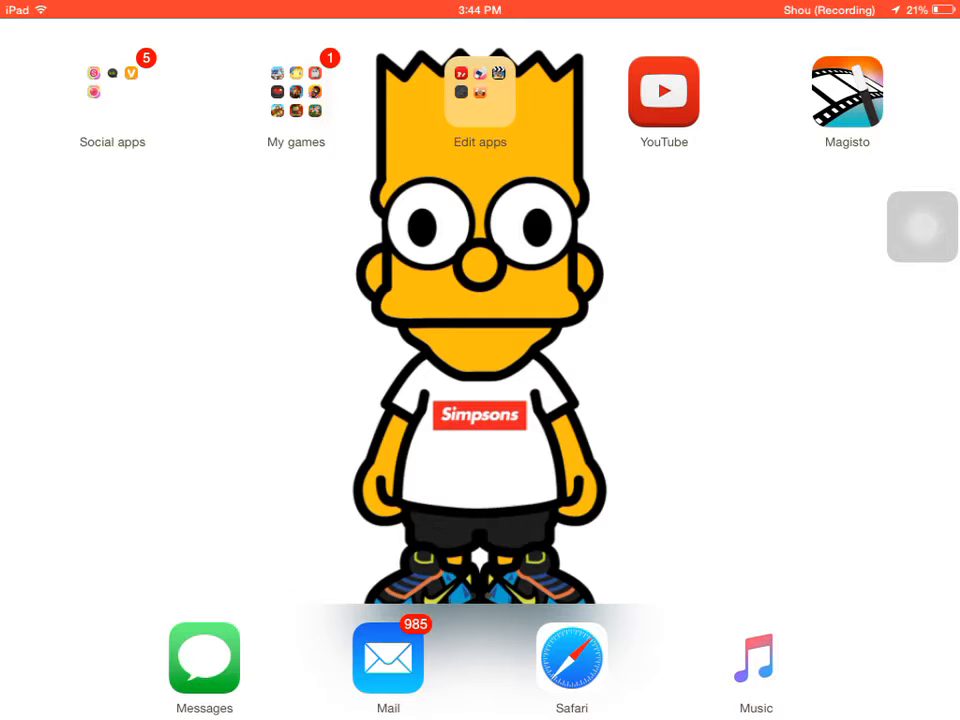
# Preview the smiling and side-view Mickey head results in Safari, then return to the results list
pyautogui.click(572, 658)
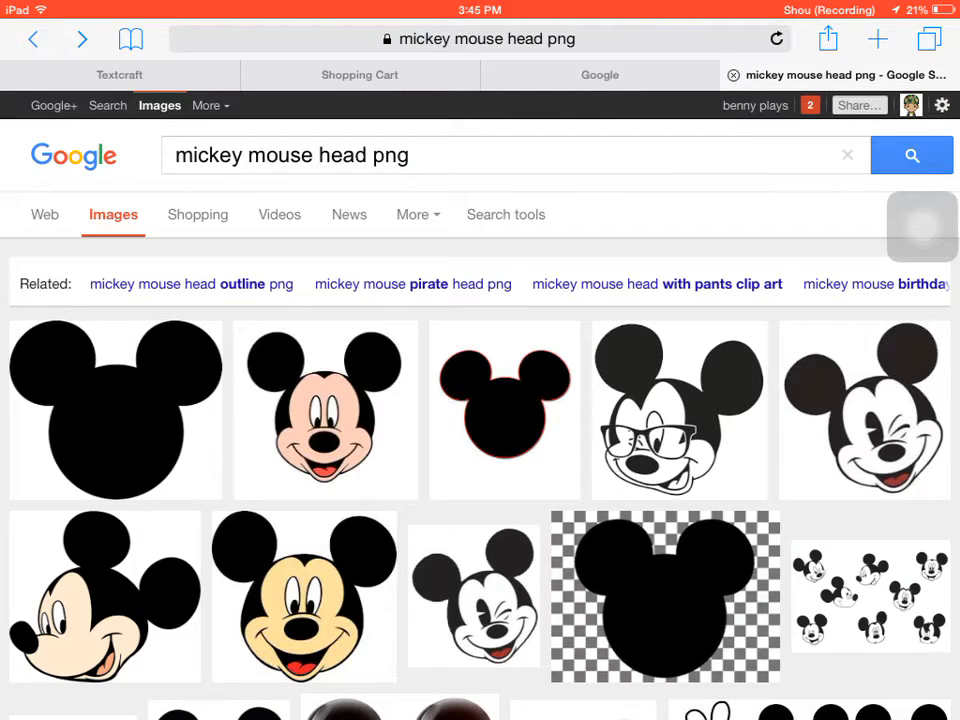
pyautogui.click(324, 410)
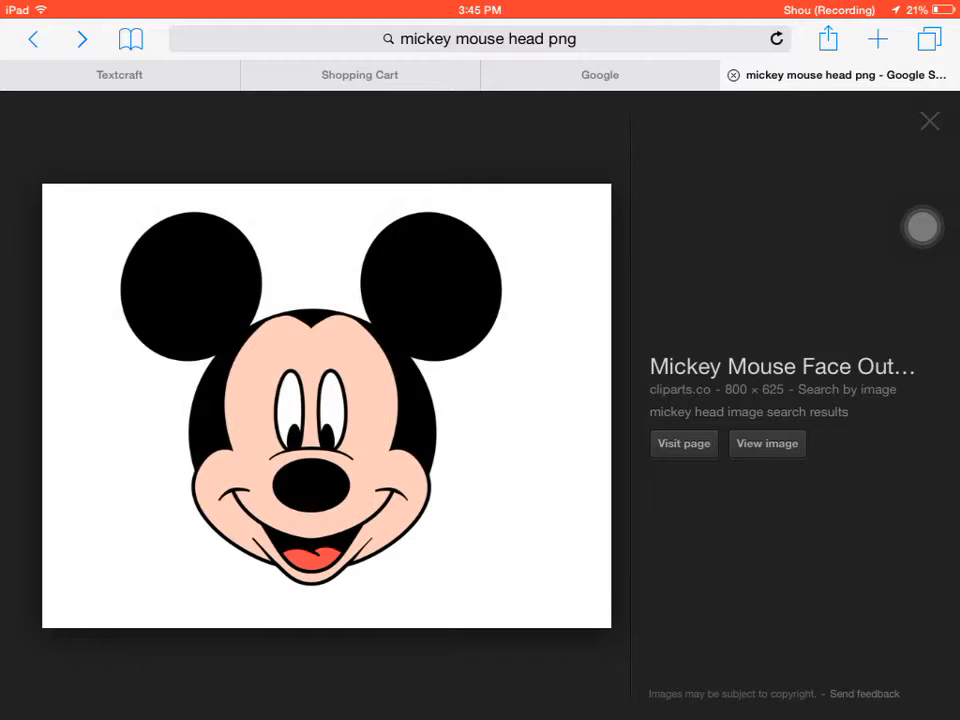
pyautogui.click(928, 122)
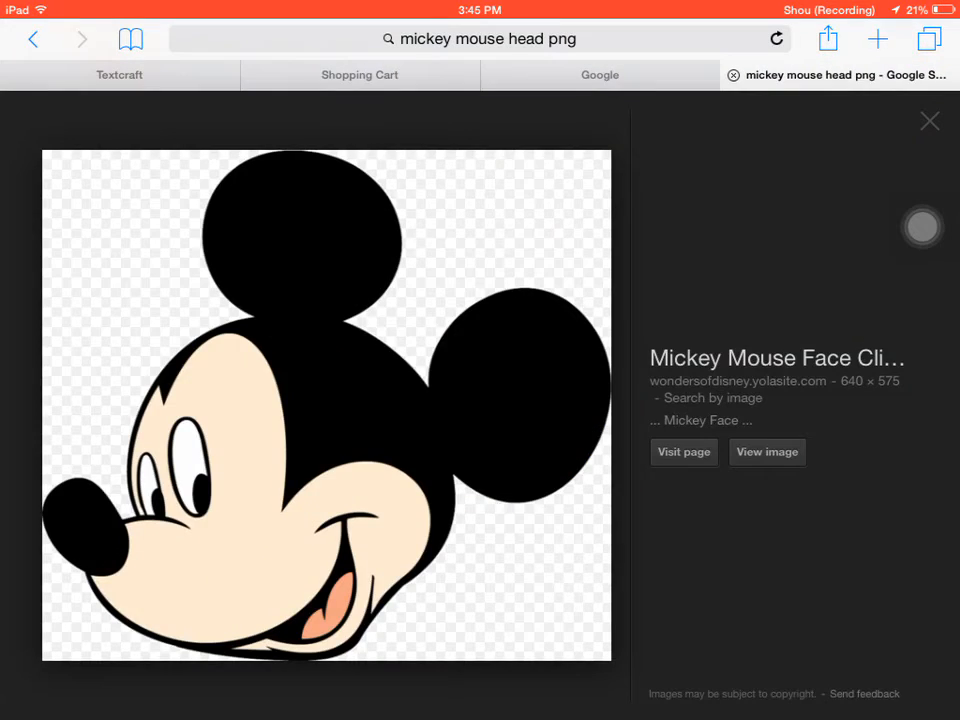
pyautogui.click(928, 122)
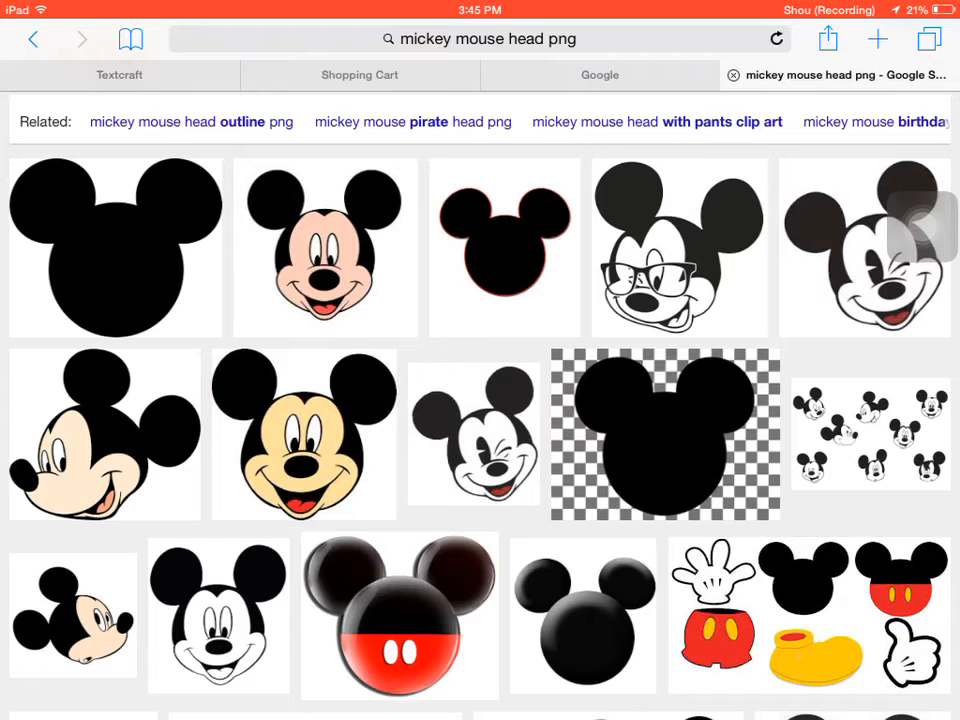
pyautogui.scroll(-3)
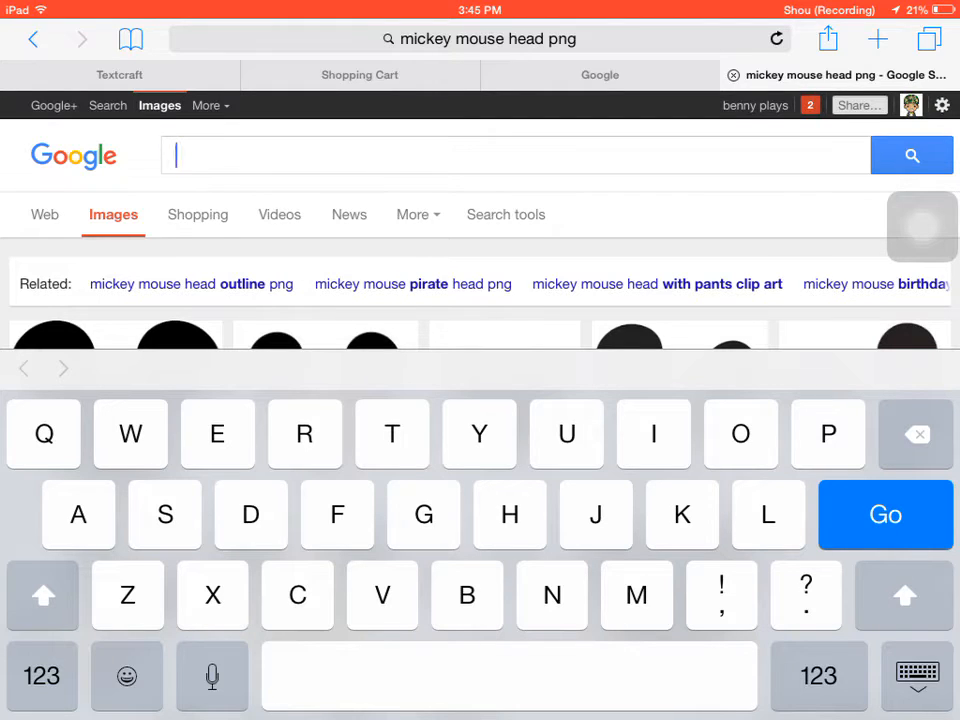
# Search 'minecraft' and open the Steve-with-diamond-pickaxe image at full size to keep it
pyautogui.write('minecraft')
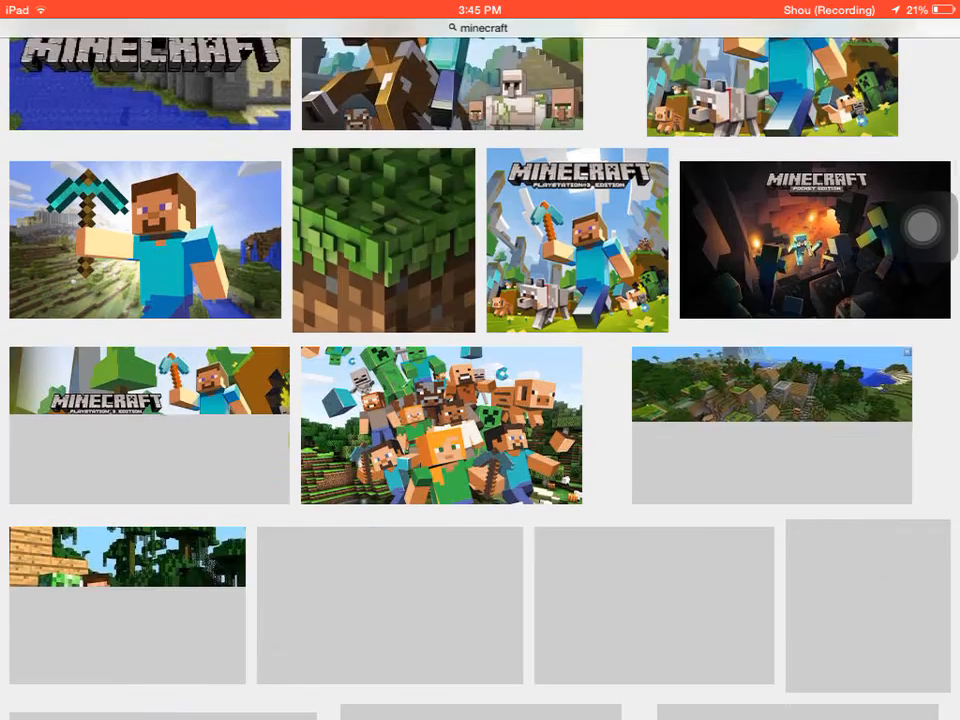
pyautogui.click(148, 384)
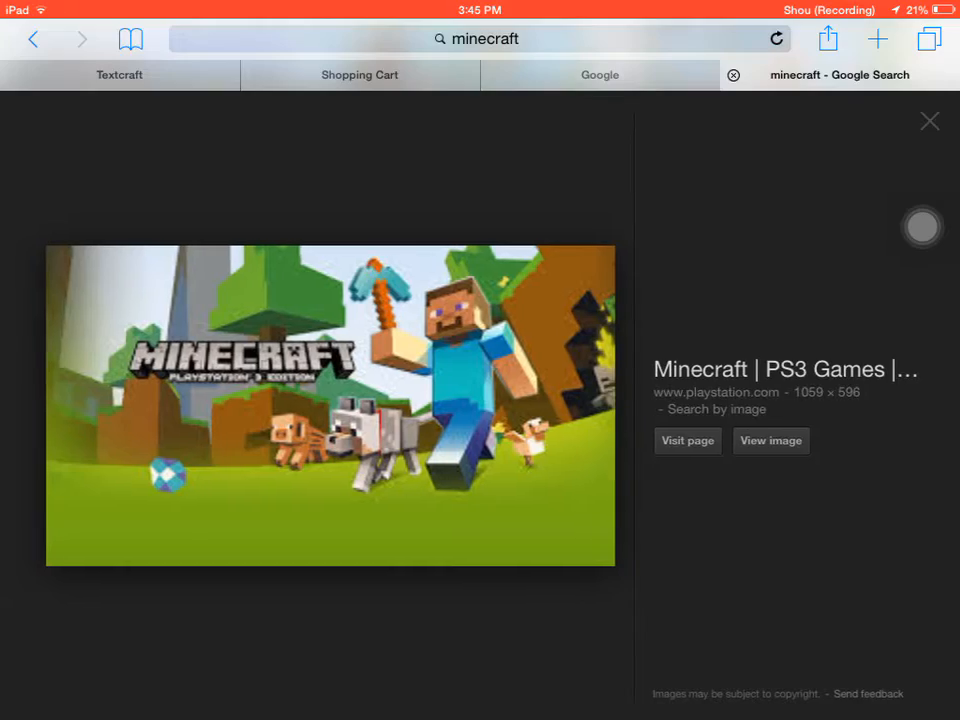
pyautogui.click(928, 122)
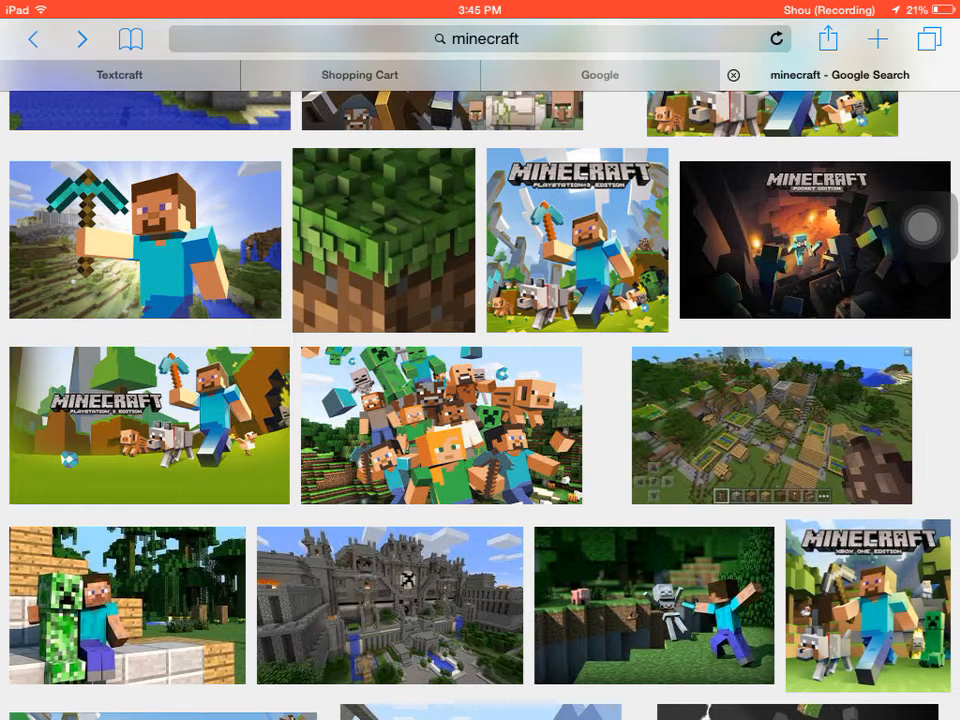
pyautogui.click(146, 240)
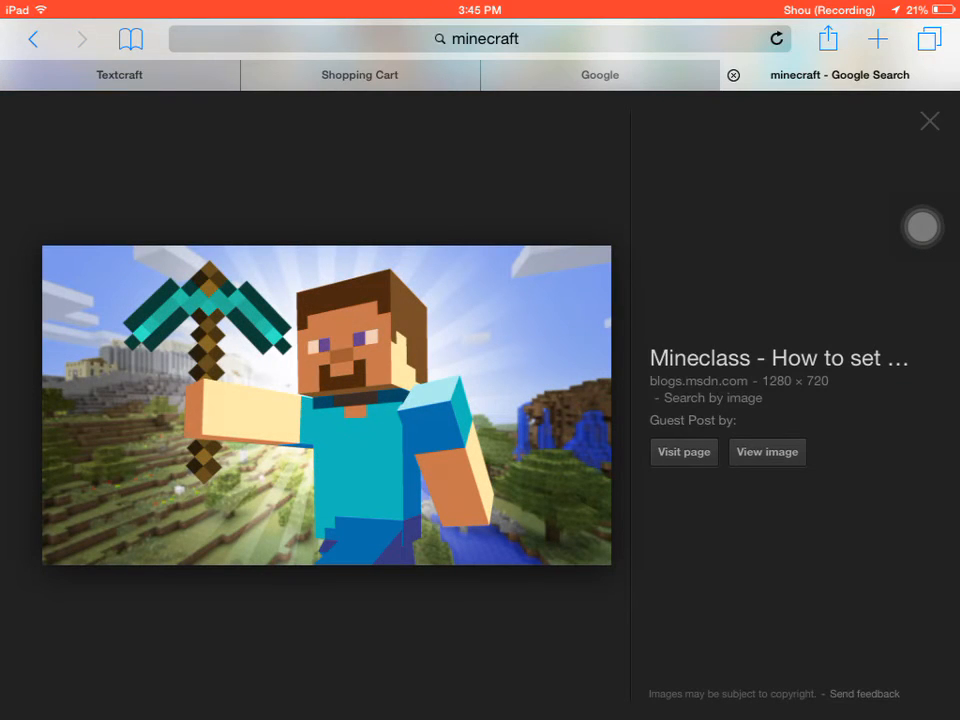
pyautogui.click(766, 452)
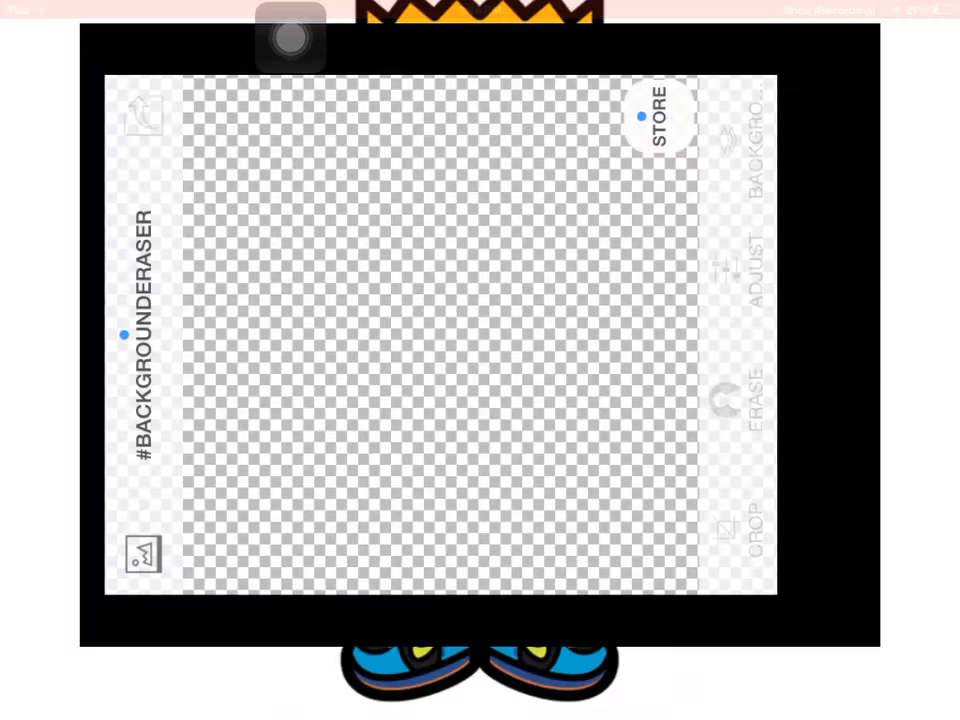
# Launch Background Eraser from the editing folder and load the Steve photo from Camera Roll
pyautogui.press('home')
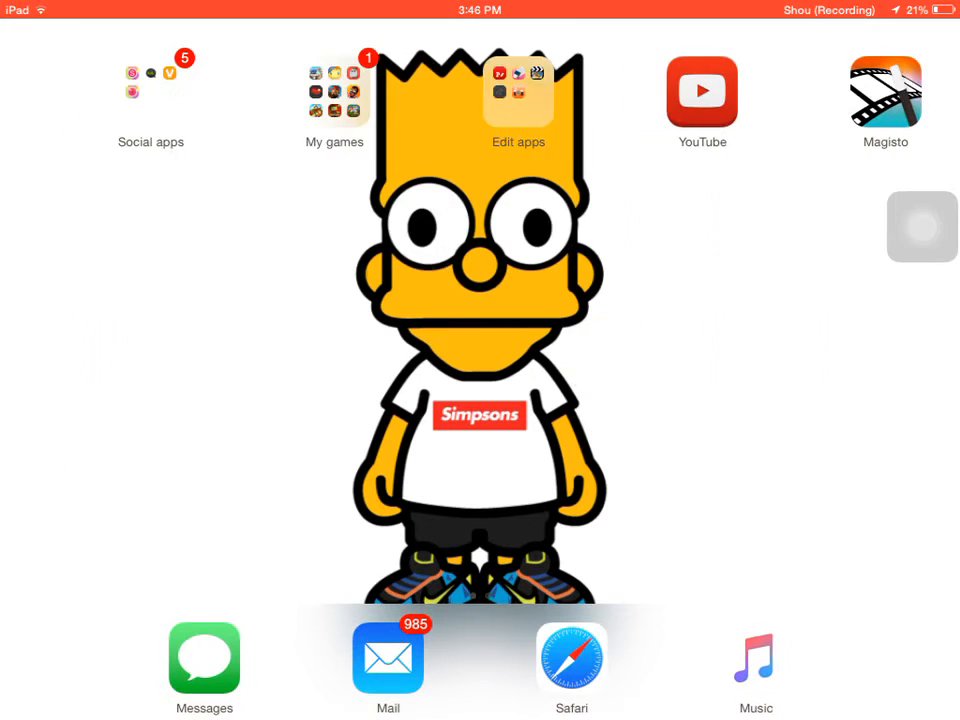
pyautogui.click(518, 92)
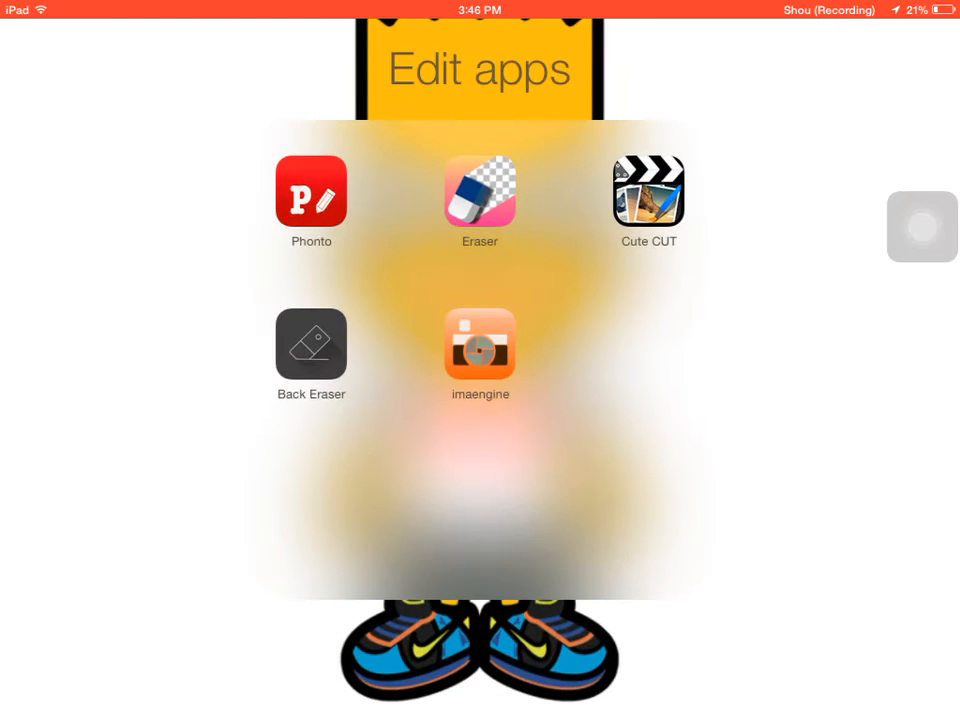
pyautogui.click(312, 344)
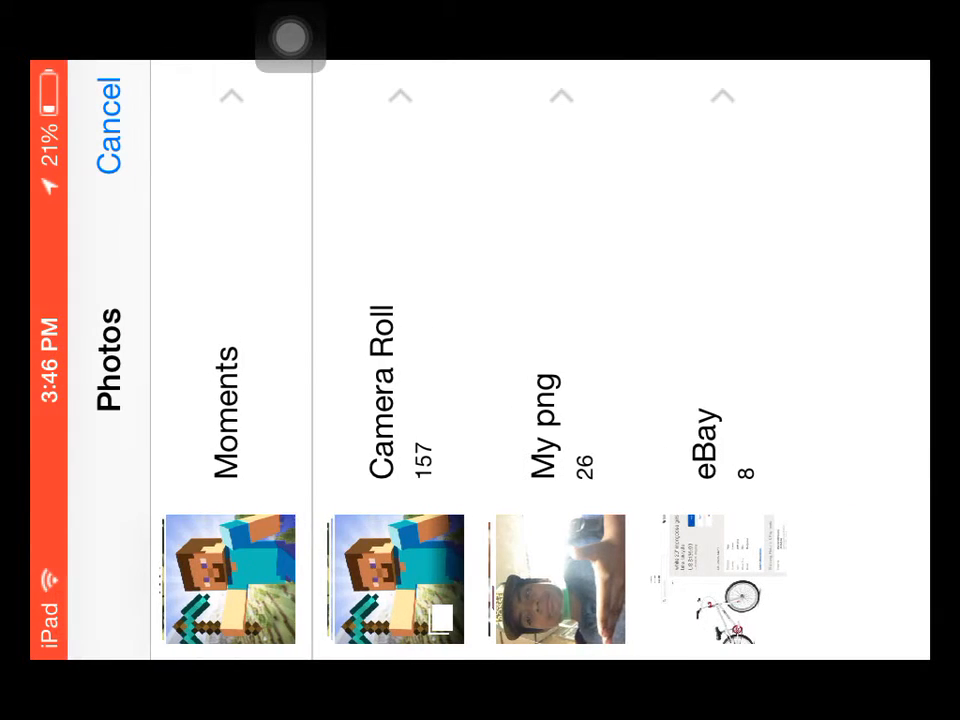
pyautogui.click(230, 400)
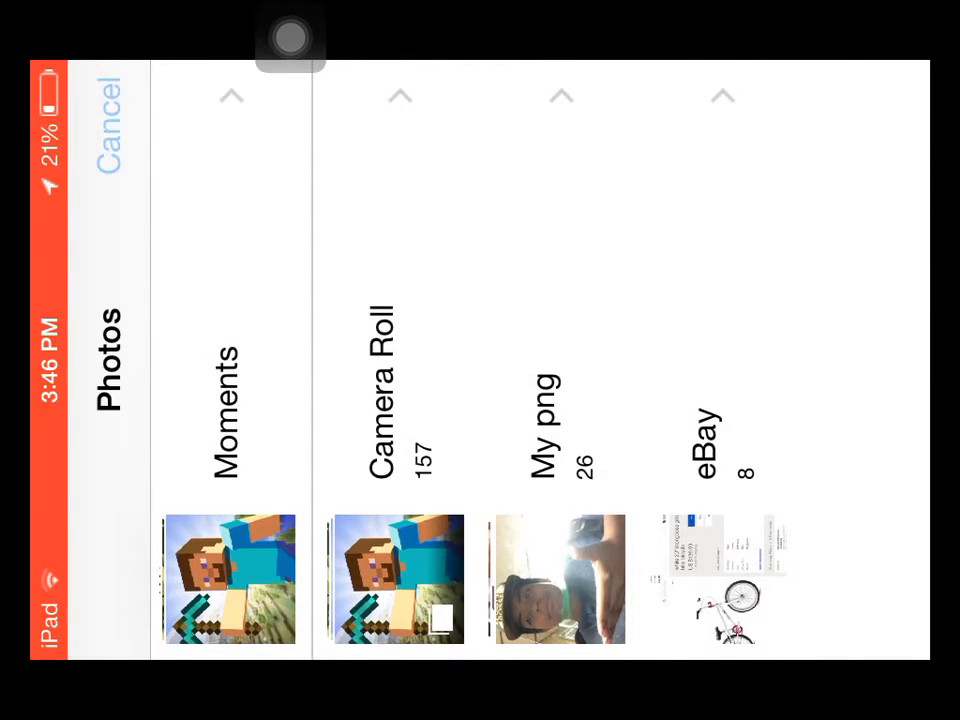
pyautogui.click(104, 110)
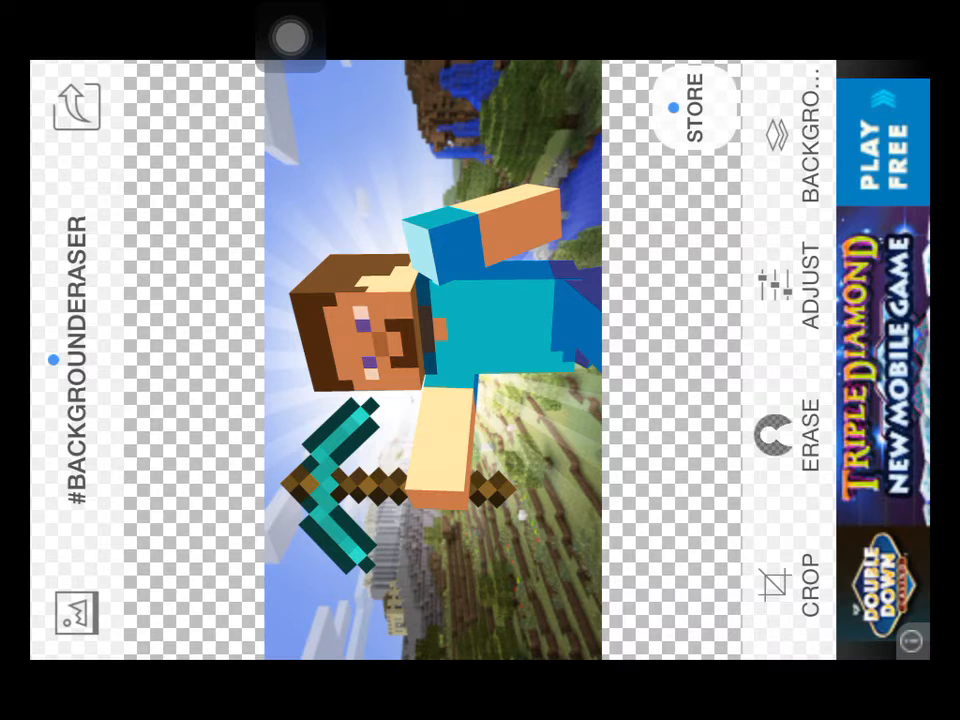
# Start the Erase tool on the Steve picture and dismiss the pinch-to-zoom tip
pyautogui.click(802, 430)
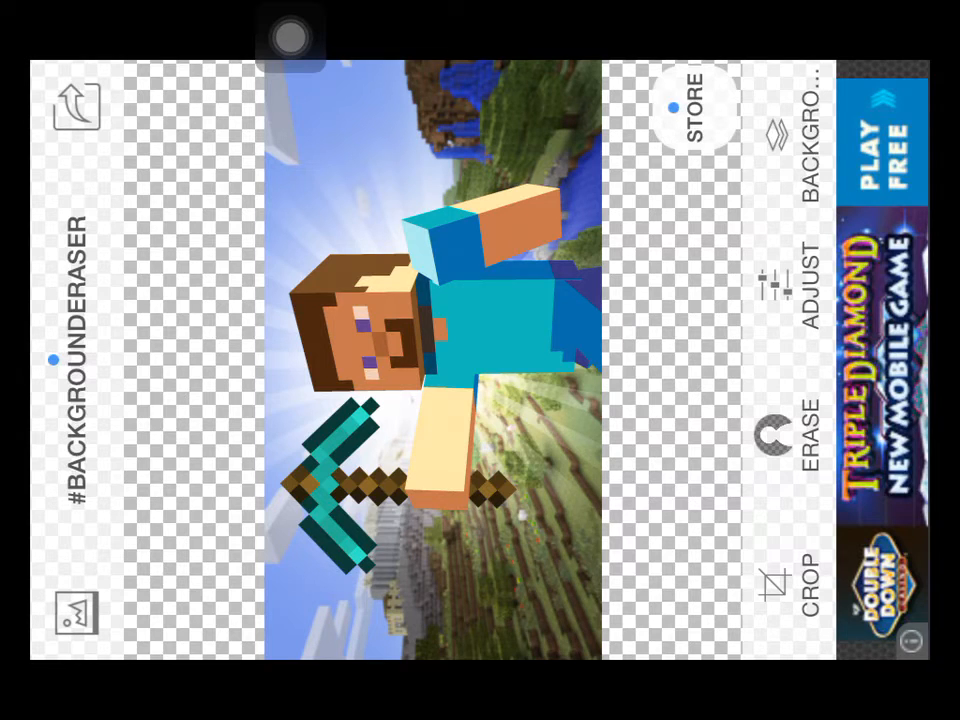
pyautogui.click(802, 412)
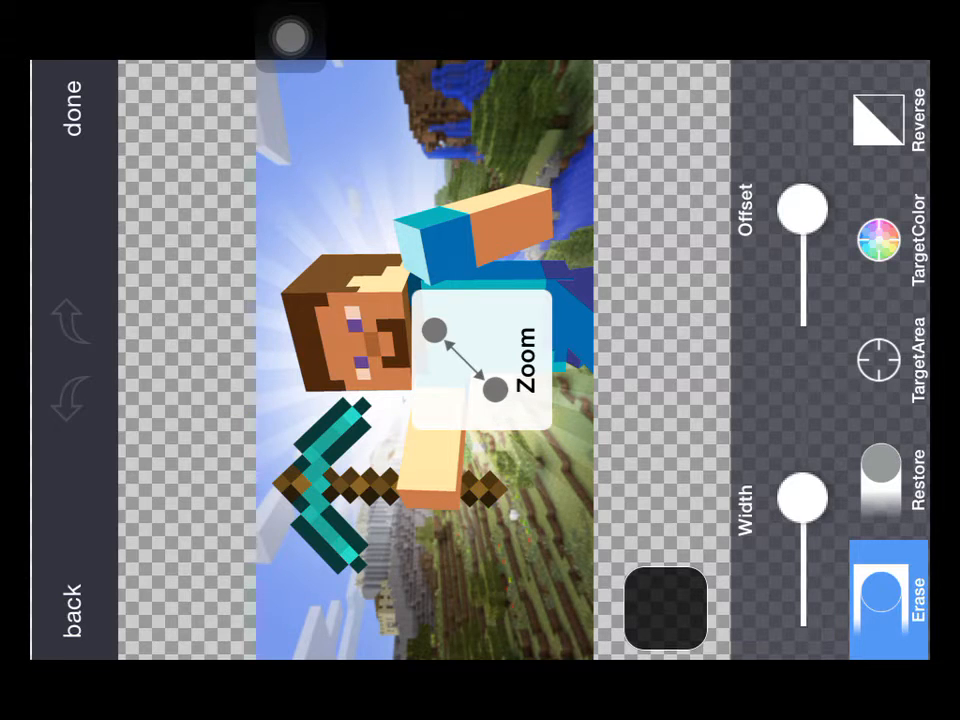
pyautogui.click(884, 360)
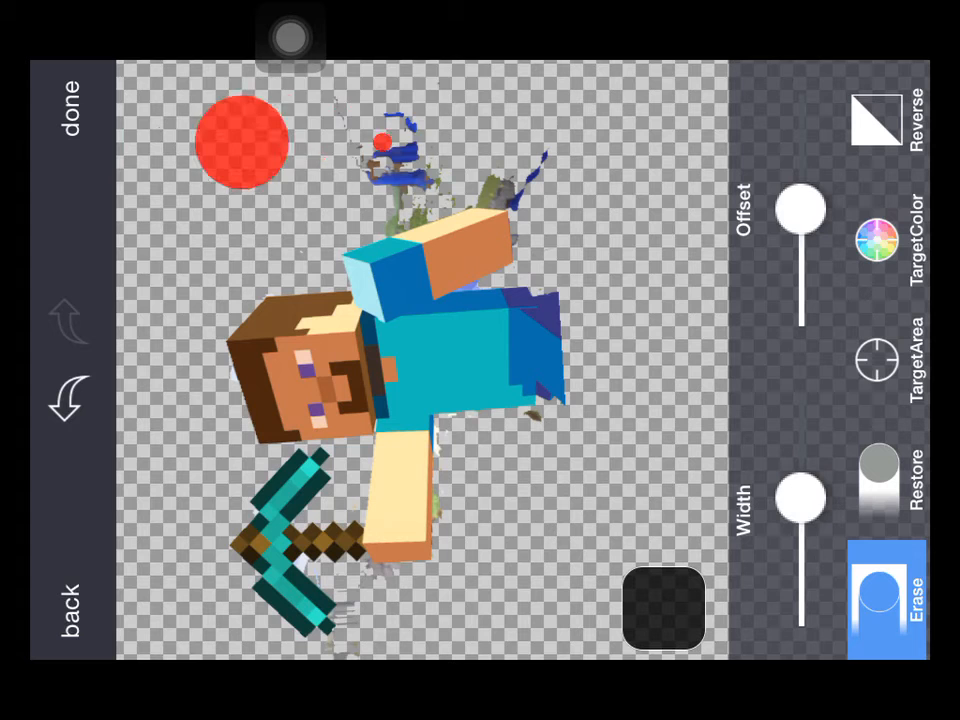
# Erase leftover specks above Steve, near his arm and the pickaxe, with brush width 48
pyautogui.moveTo(240, 140); pyautogui.dragTo(396, 156)
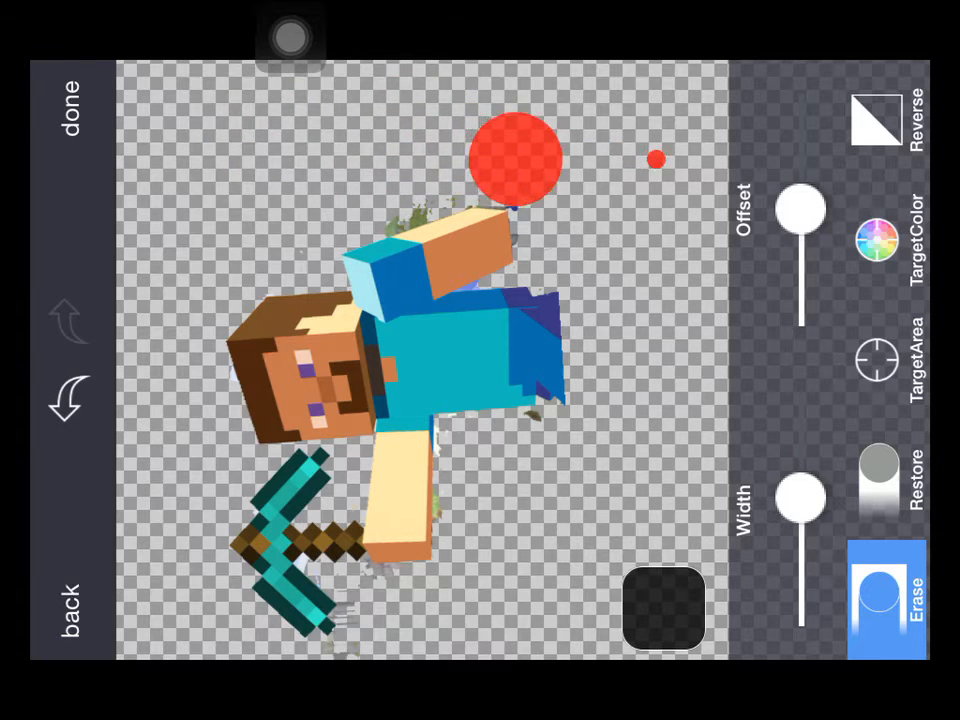
pyautogui.moveTo(516, 160); pyautogui.dragTo(642, 500)
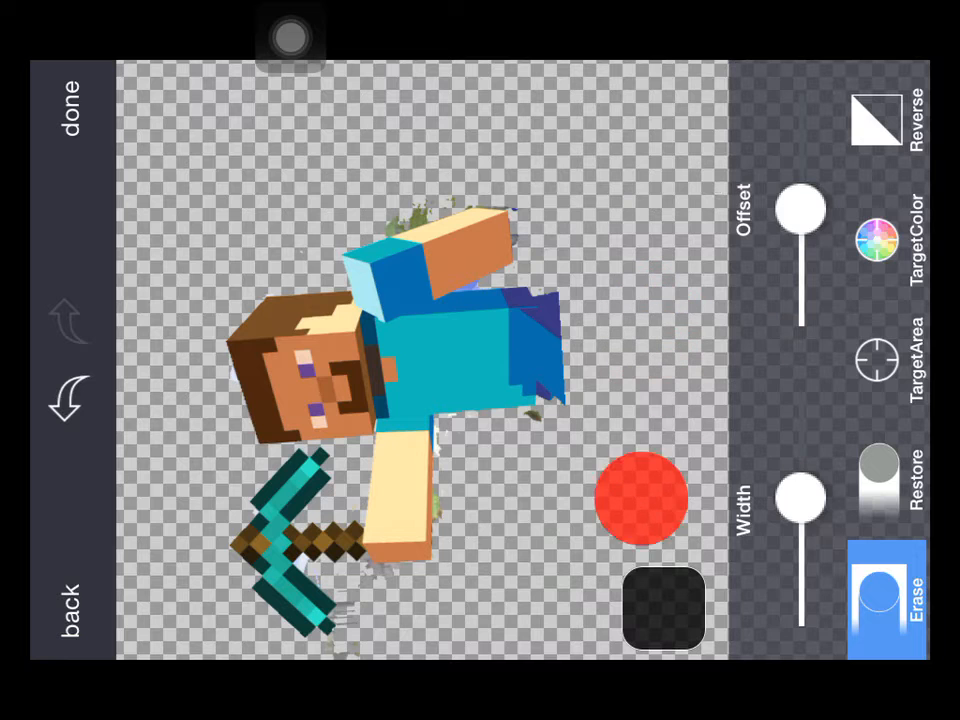
pyautogui.moveTo(644, 500); pyautogui.dragTo(522, 516)
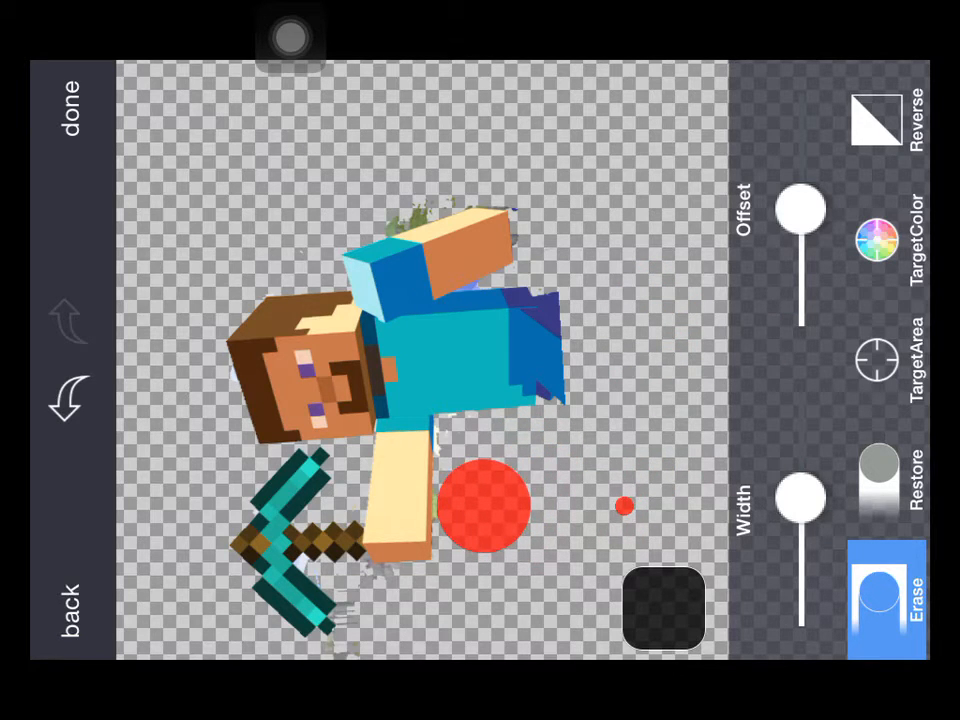
pyautogui.moveTo(800, 496); pyautogui.dragTo(800, 520)
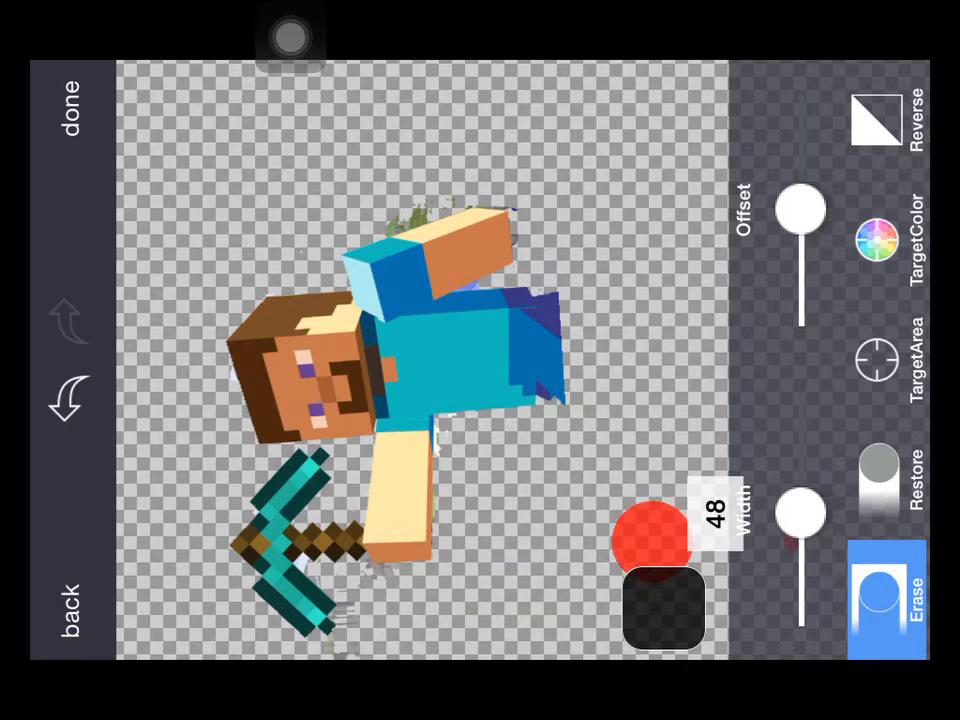
pyautogui.moveTo(800, 516); pyautogui.dragTo(800, 600)
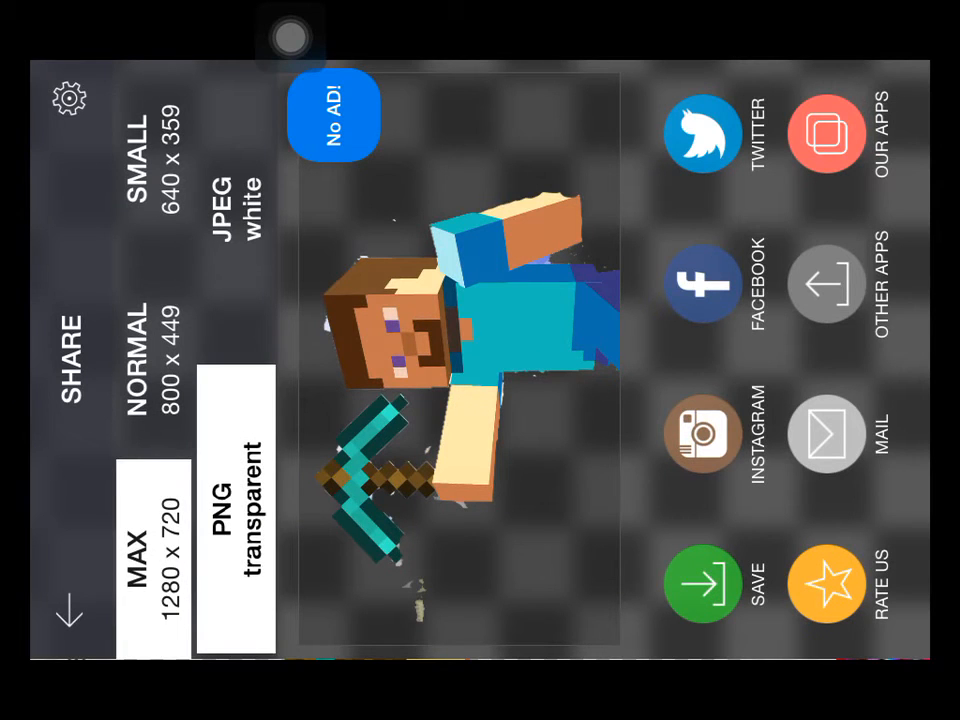
pyautogui.click(704, 582)
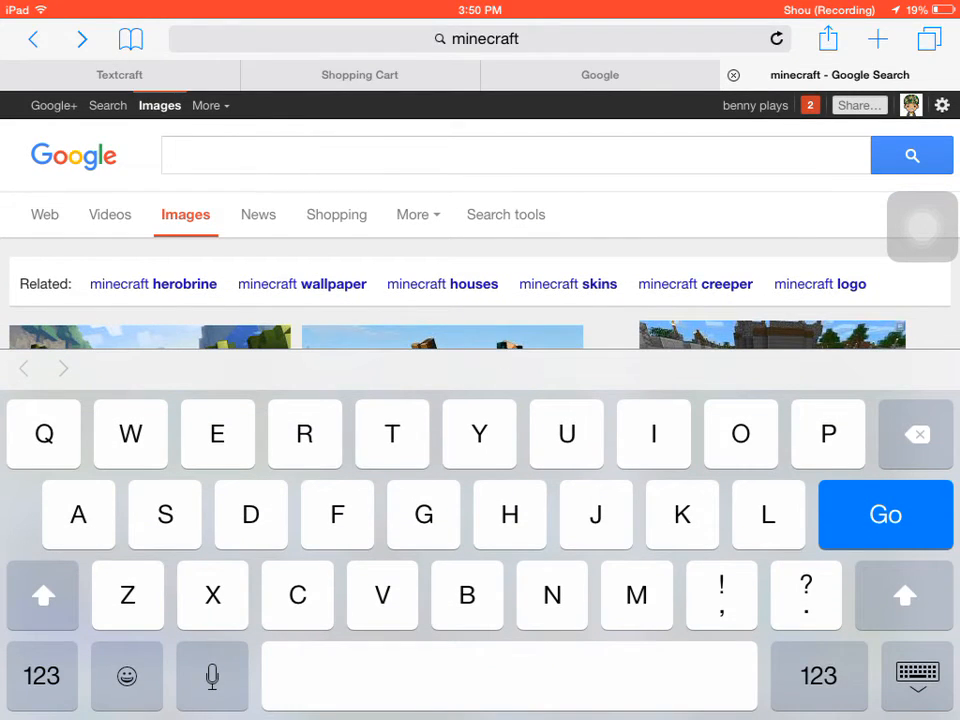
# Enter 'baby milo' as the new Google Images search query
pyautogui.write('baby milo')
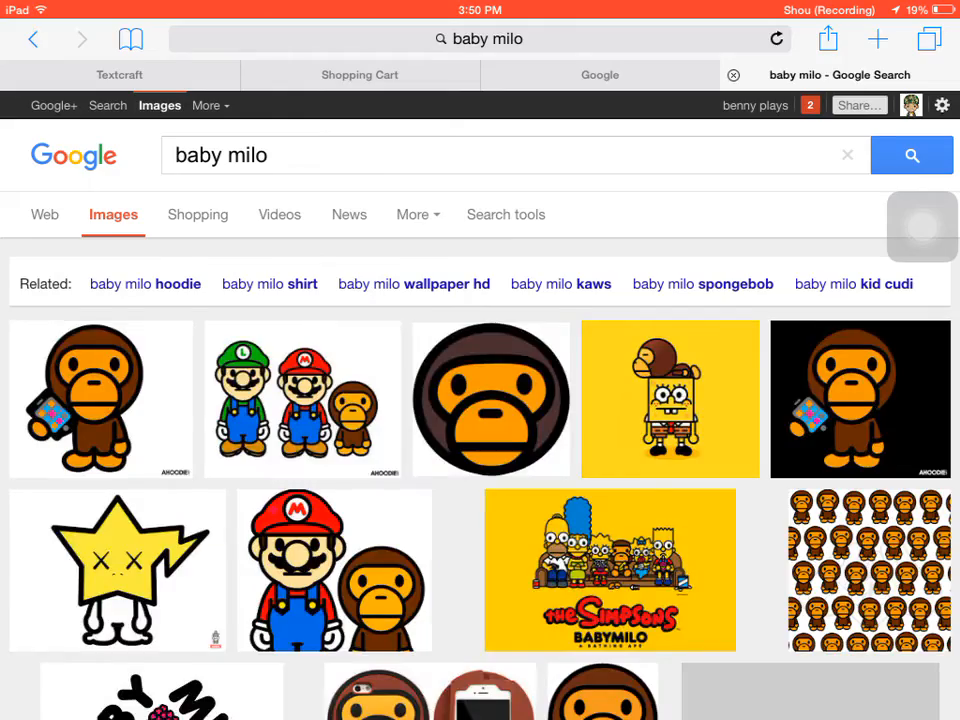
# Scroll the baby milo results and open the yellow star picture from ahoodie.com
pyautogui.scroll(-3)
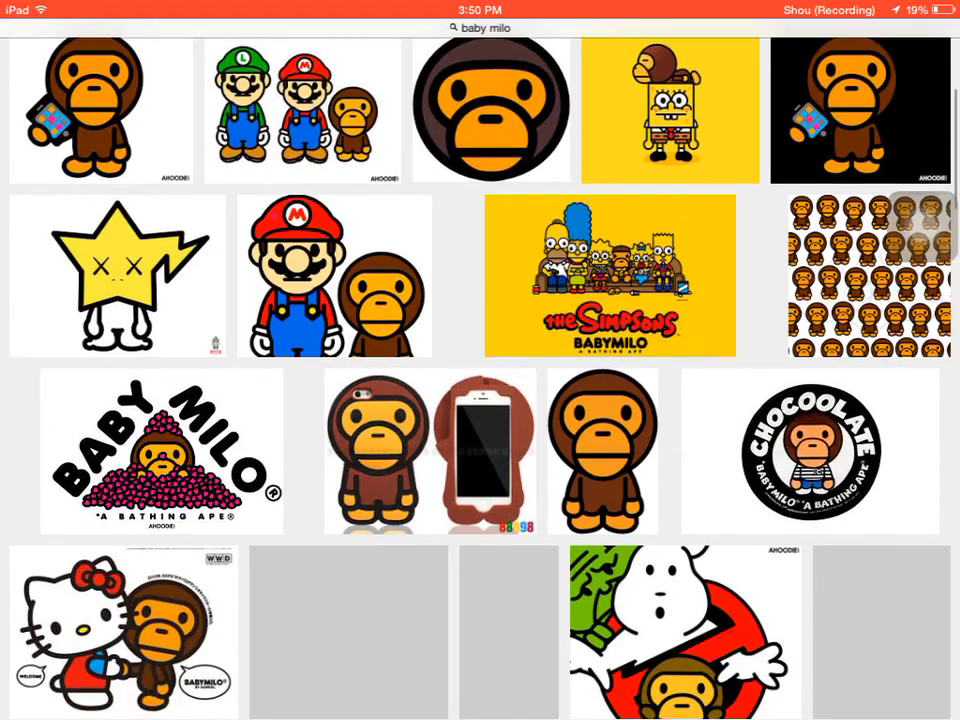
pyautogui.scroll(-3)
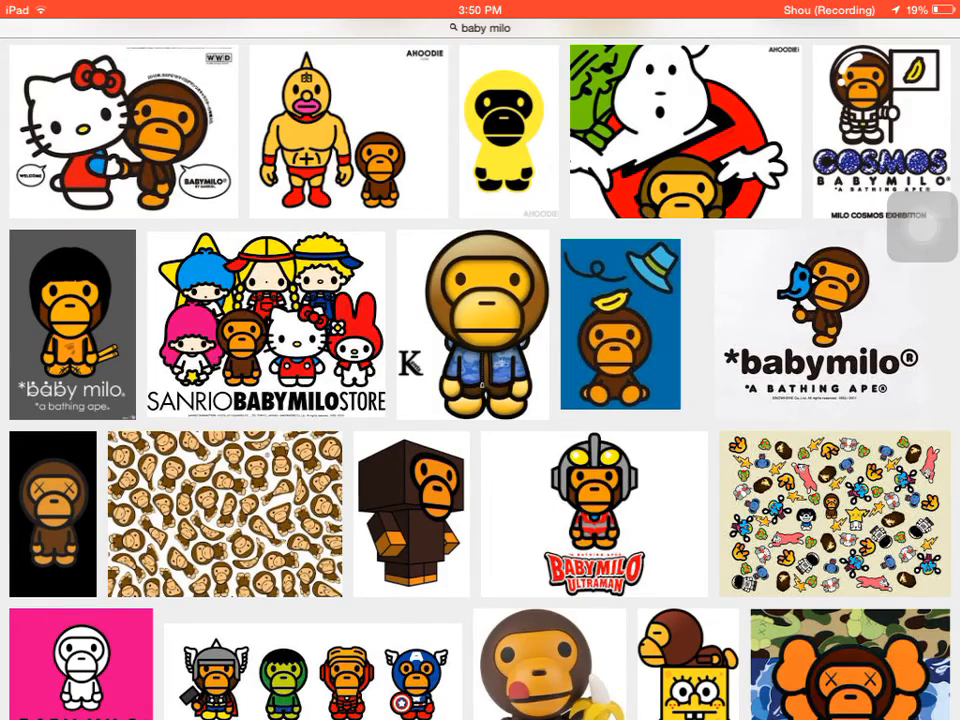
pyautogui.scroll(-3)
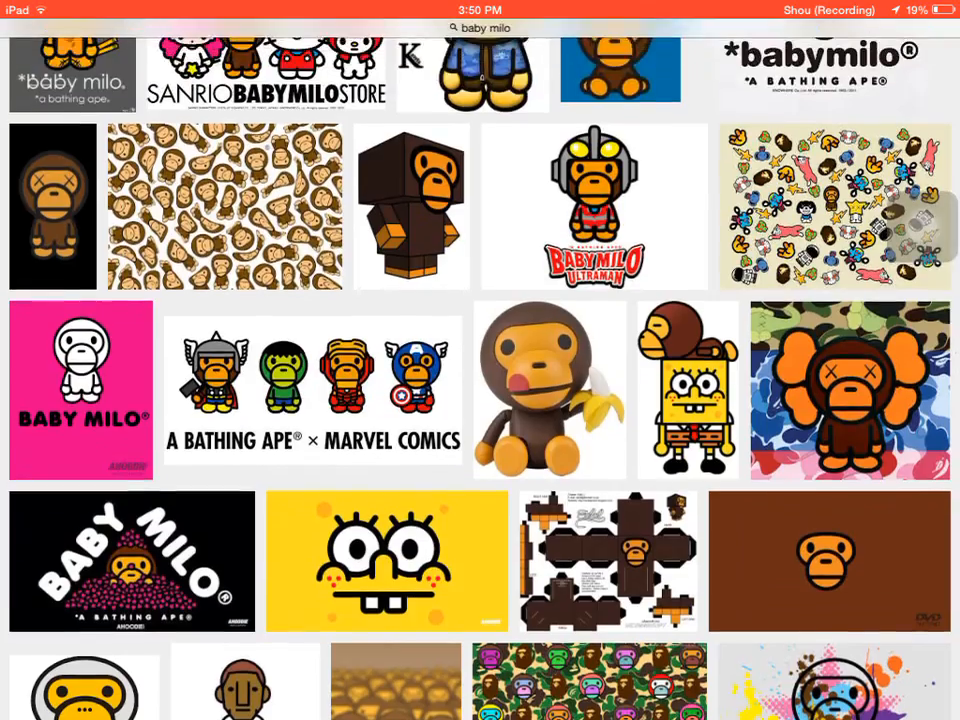
pyautogui.scroll(-3)
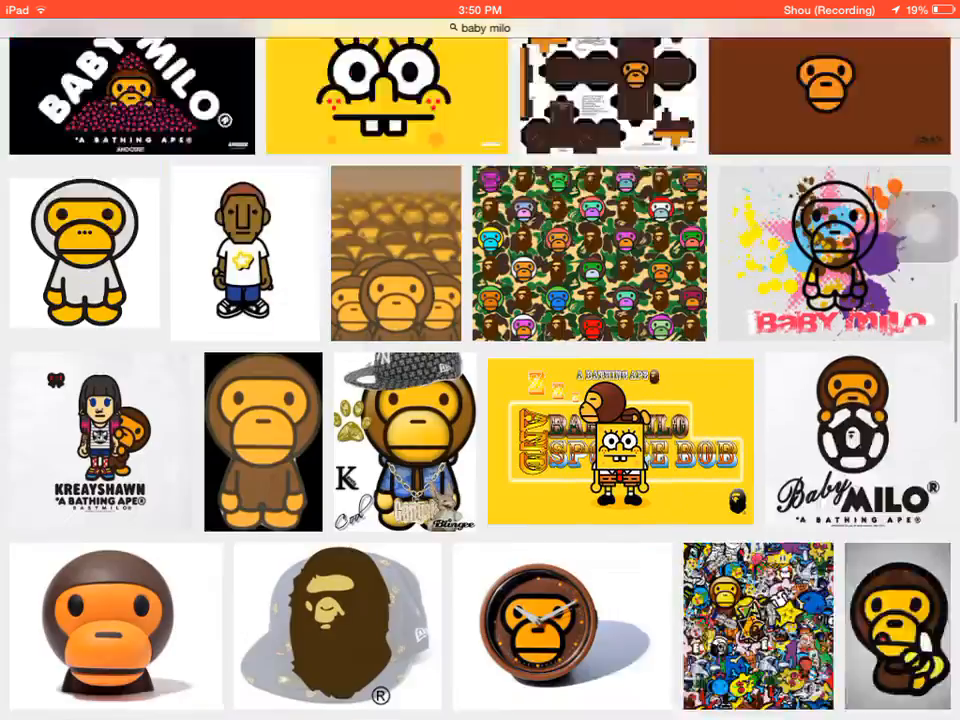
pyautogui.scroll(-3)
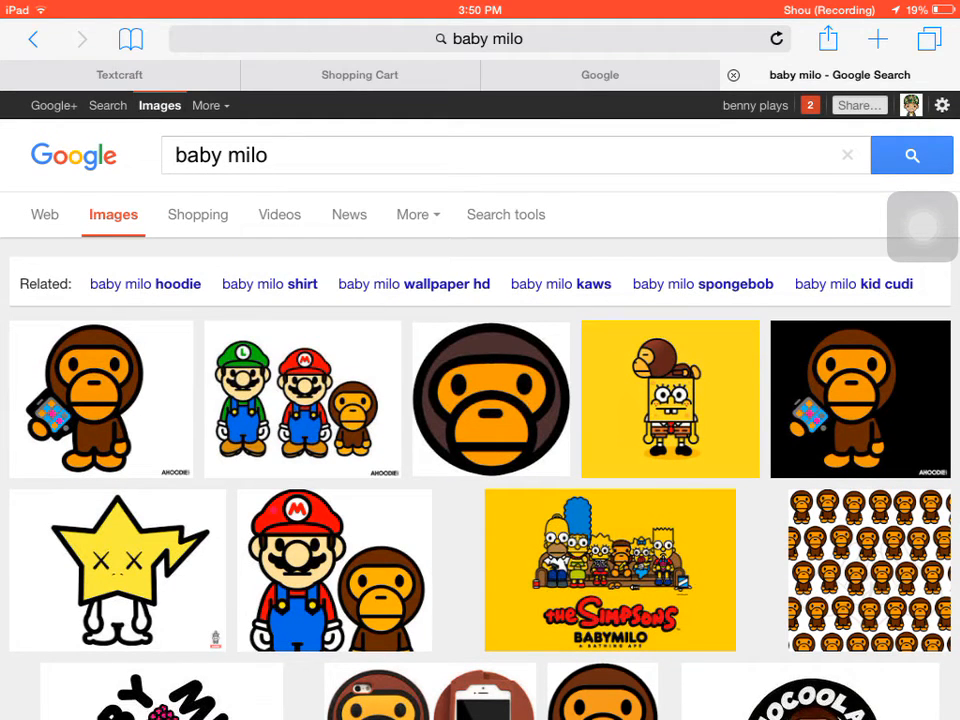
pyautogui.scroll(-3)
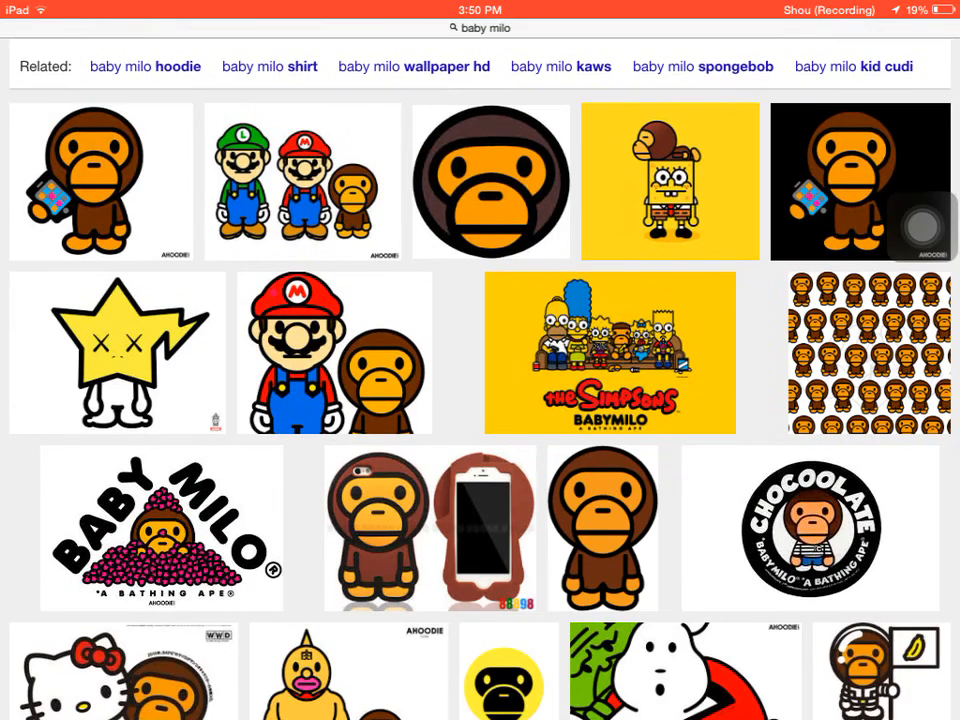
pyautogui.click(116, 352)
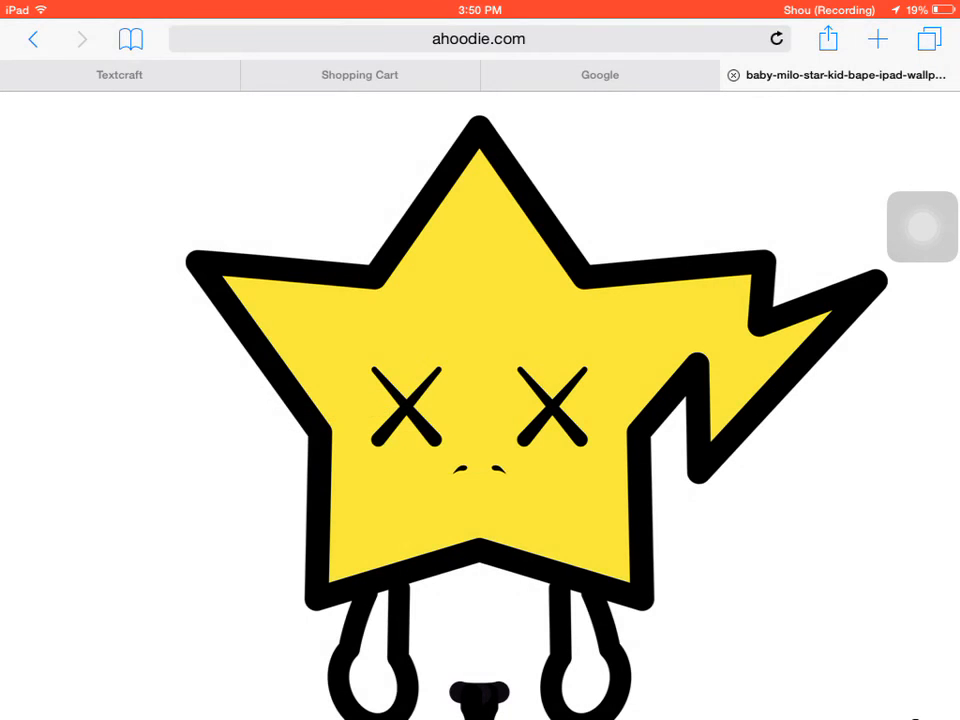
# Launch Background Eraser from the photo editing apps folder
pyautogui.click(828, 38)
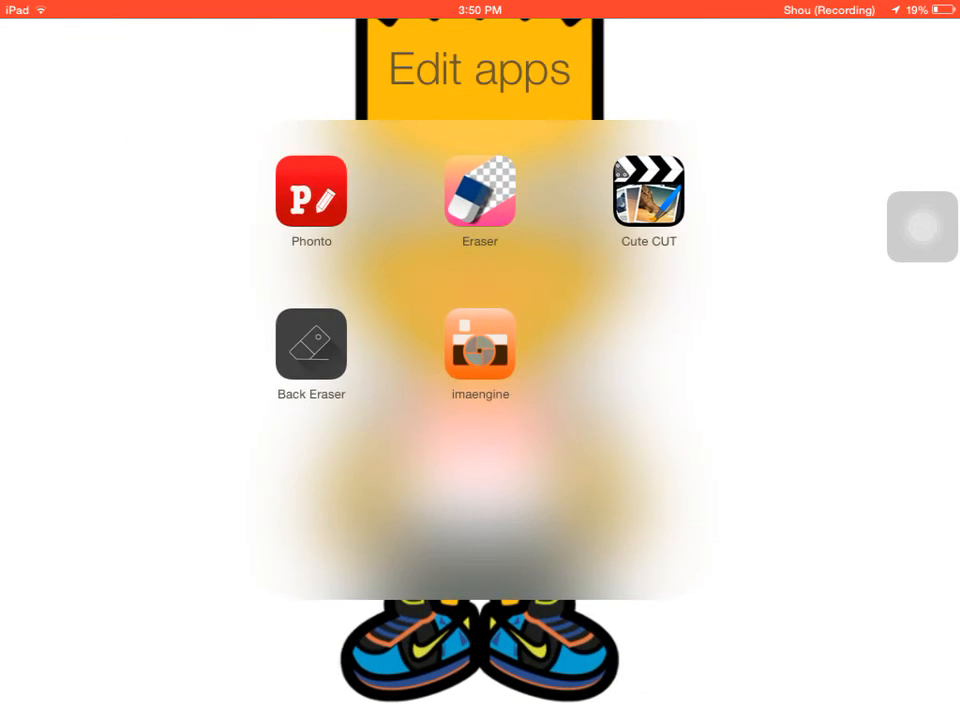
pyautogui.click(480, 192)
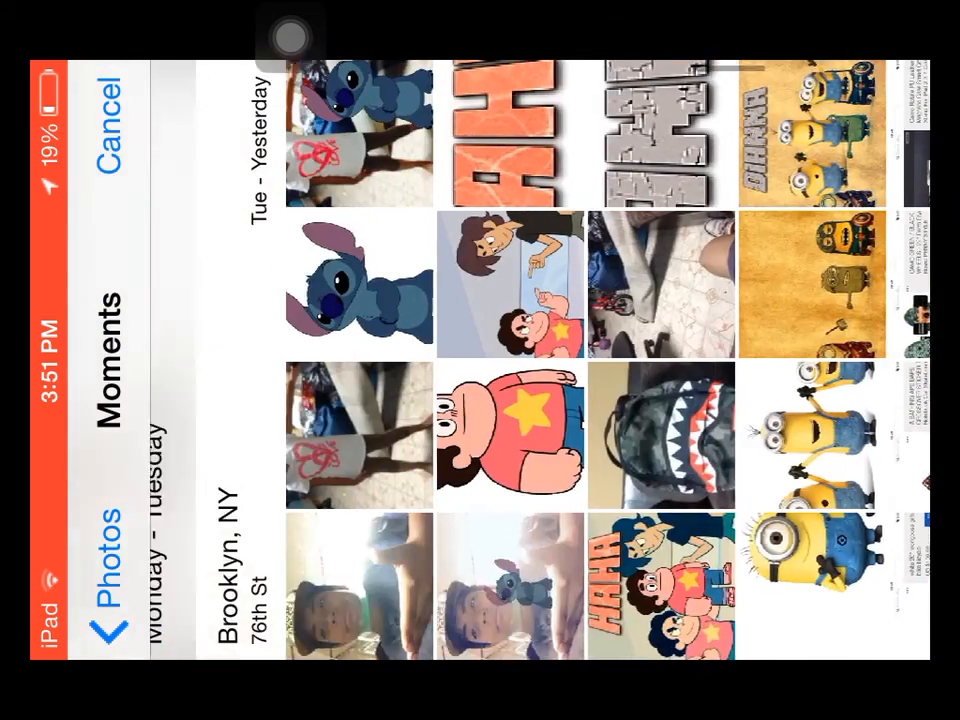
# Load the Baby Milo star, remove its white backdrop and bring up the erase tools
pyautogui.scroll(-3)
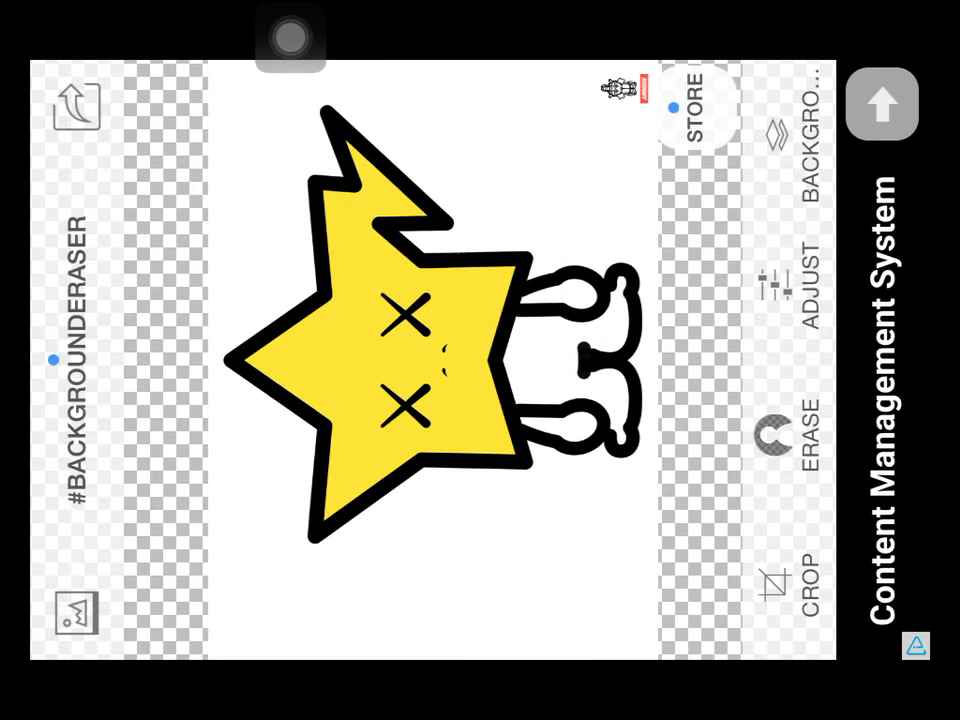
pyautogui.click(800, 430)
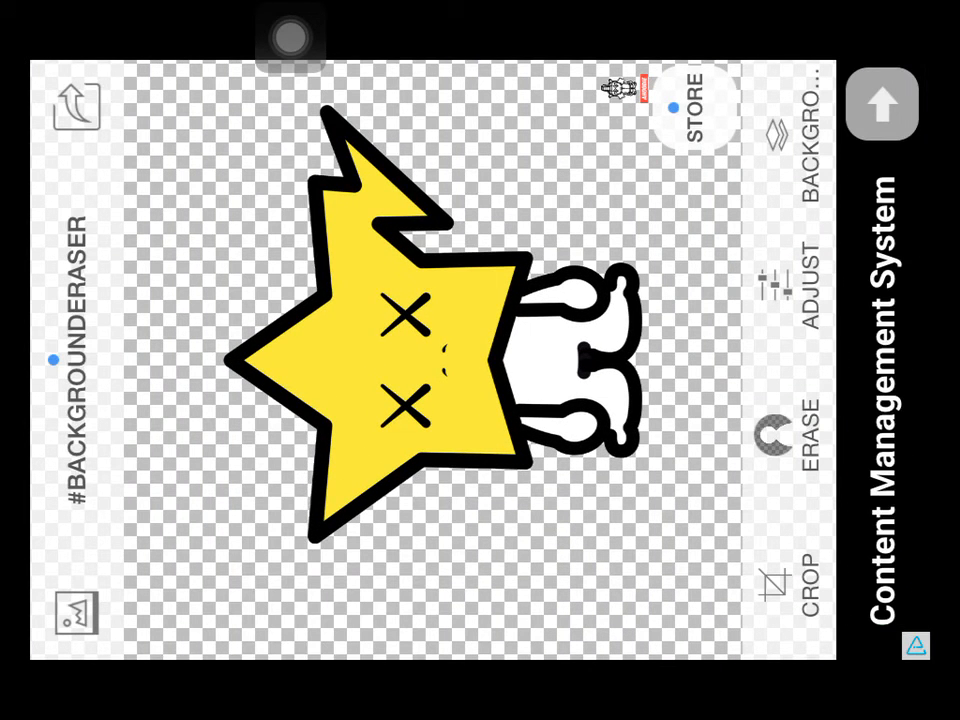
pyautogui.click(770, 420)
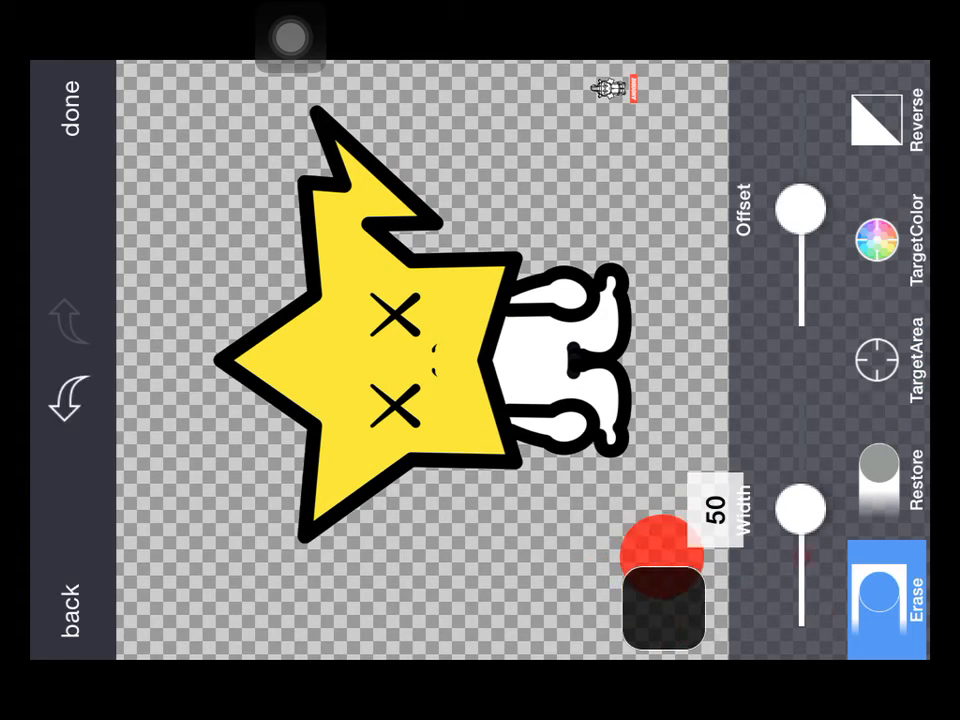
# Erase leftover spots near the star and save the cutout as a transparent PNG
pyautogui.moveTo(664, 556); pyautogui.dragTo(644, 96)
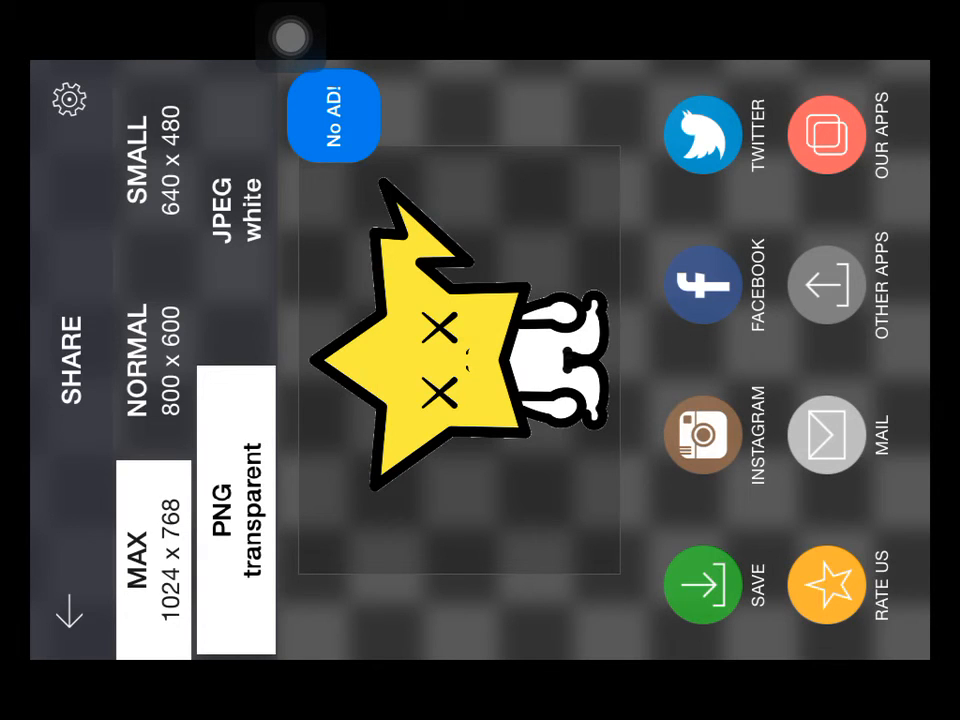
pyautogui.click(702, 584)
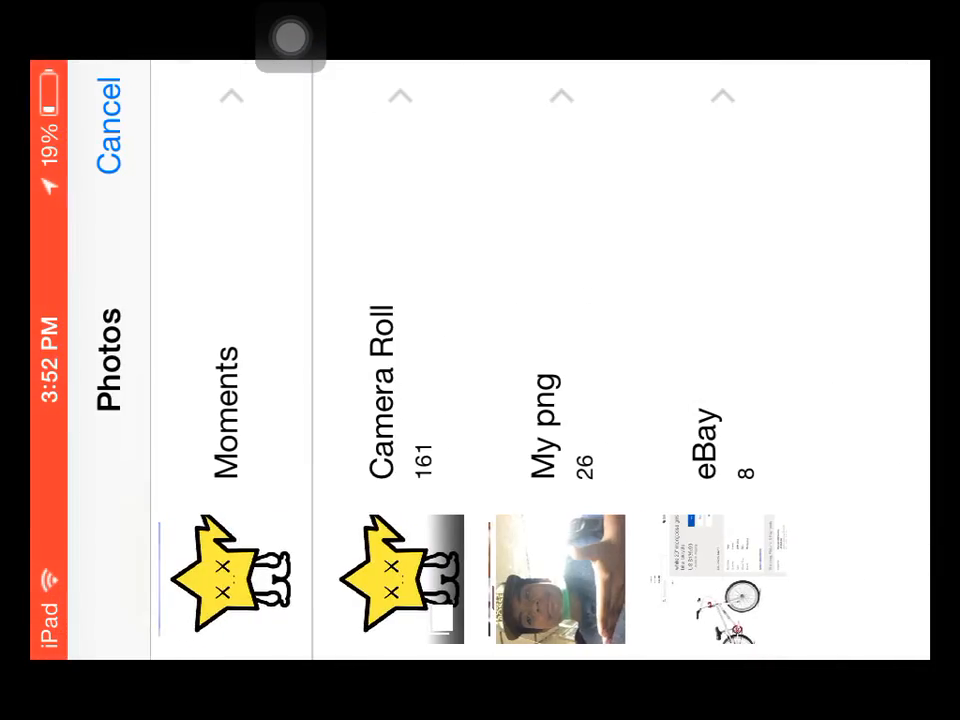
# Save the Minecraft Steve picture as a transparent PNG and reload it from Camera Roll
pyautogui.click(230, 420)
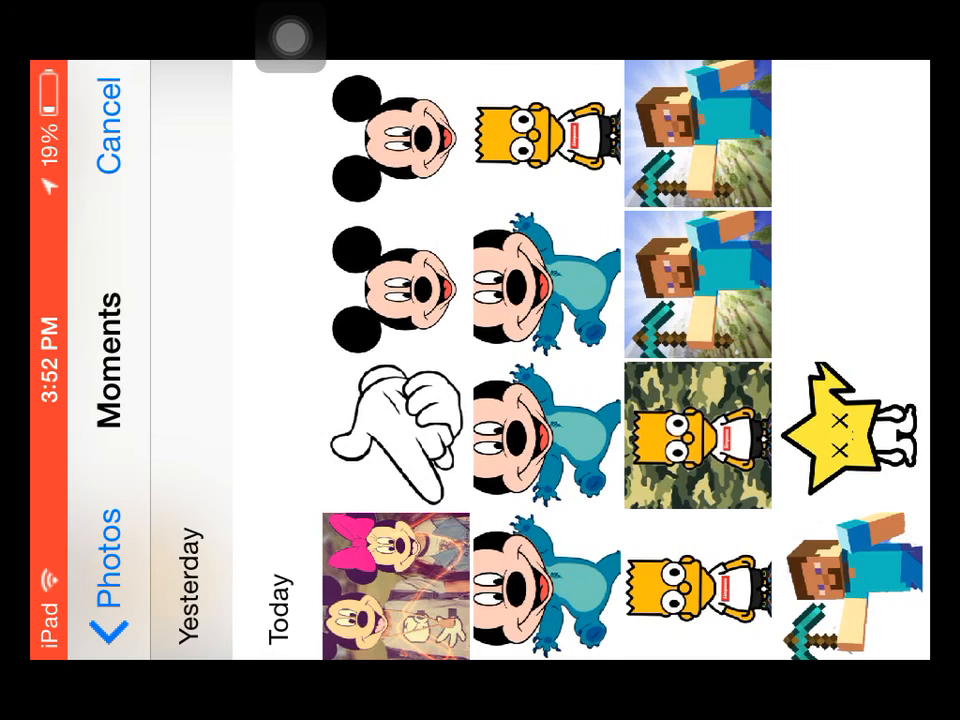
pyautogui.click(696, 136)
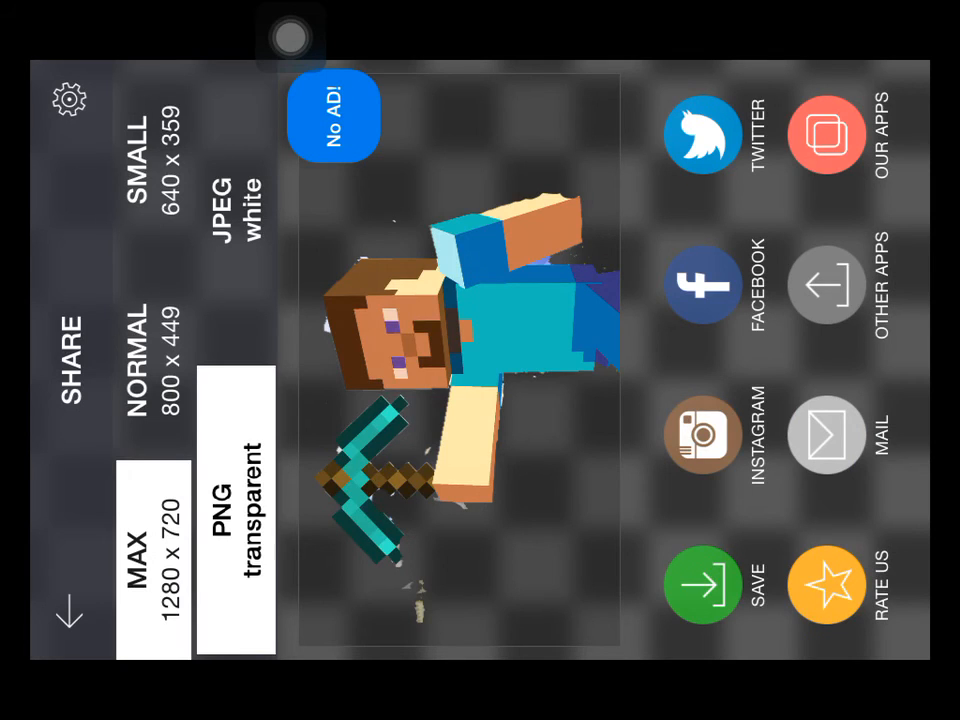
pyautogui.click(702, 584)
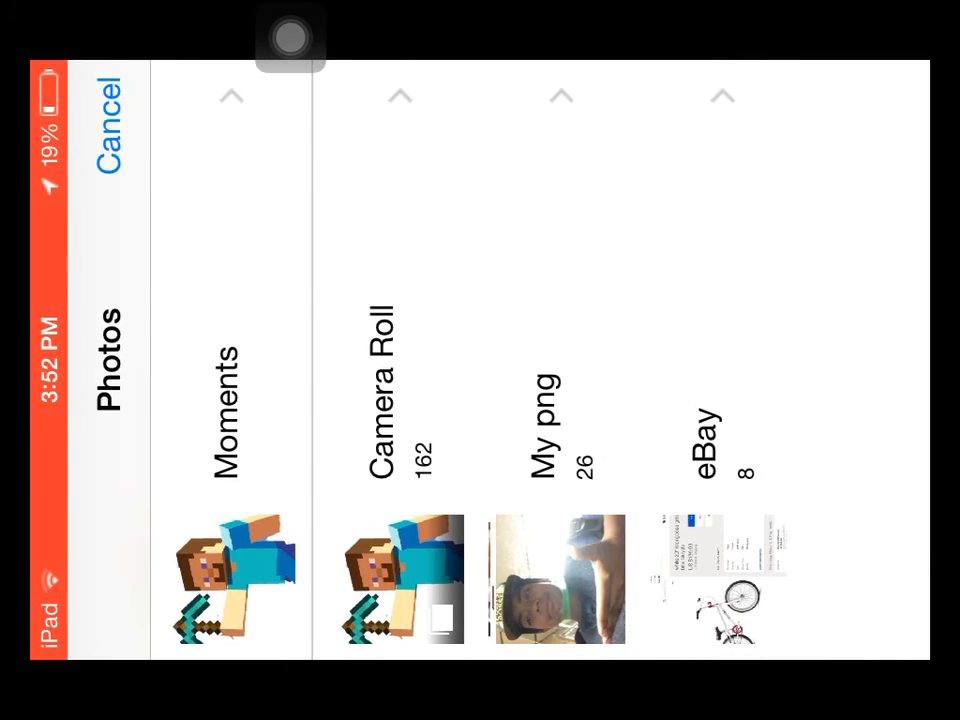
pyautogui.click(232, 578)
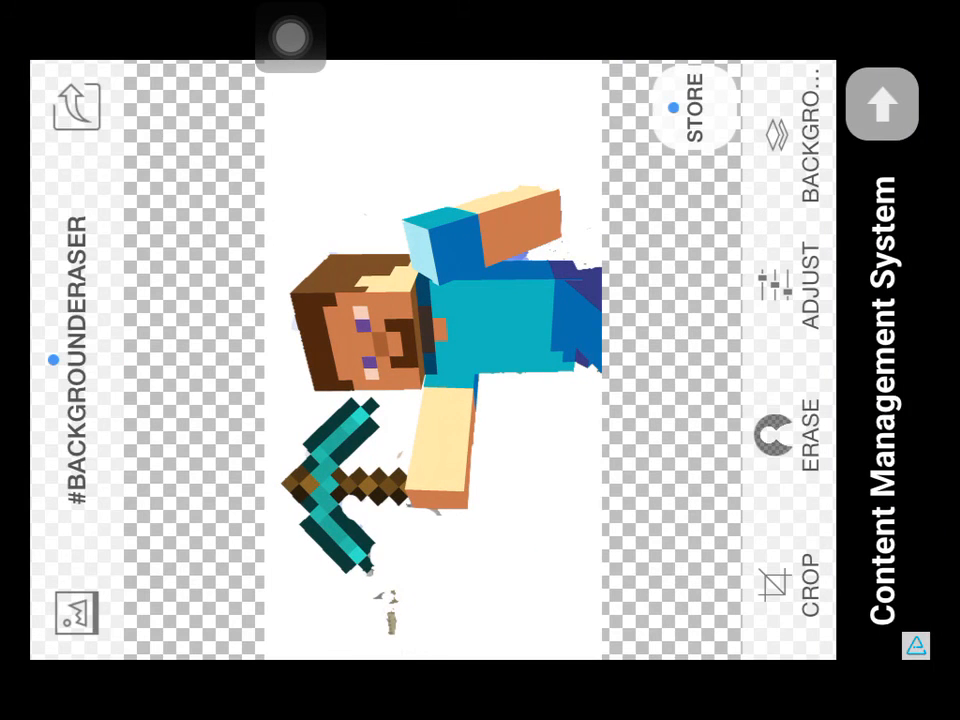
# Erase the white area around Steve with TargetArea, then stop the Shou screen recording
pyautogui.click(792, 436)
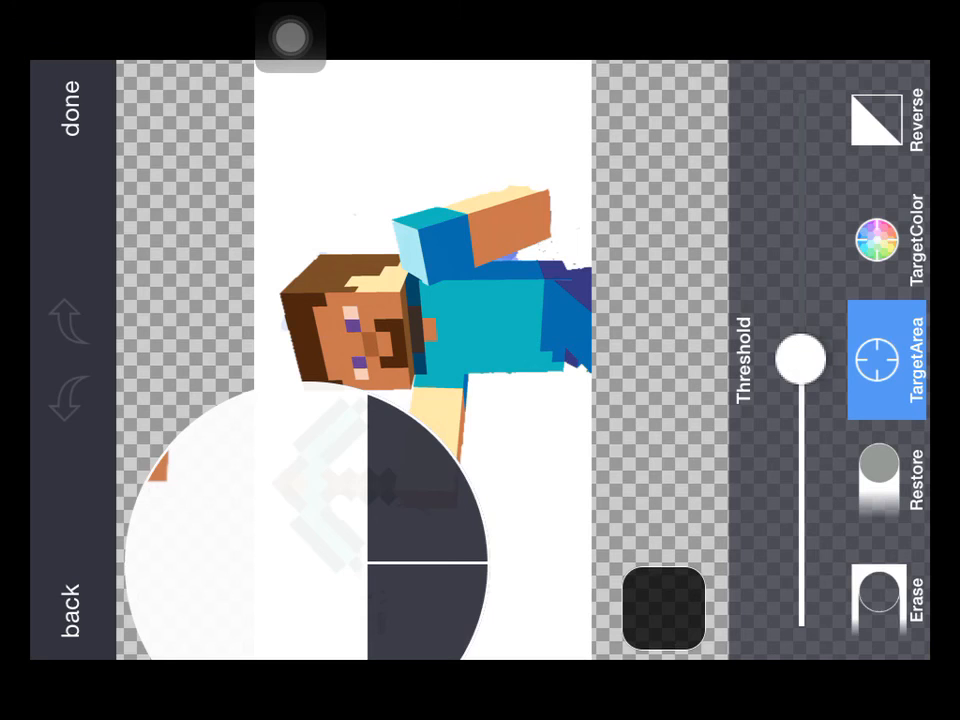
pyautogui.click(888, 596)
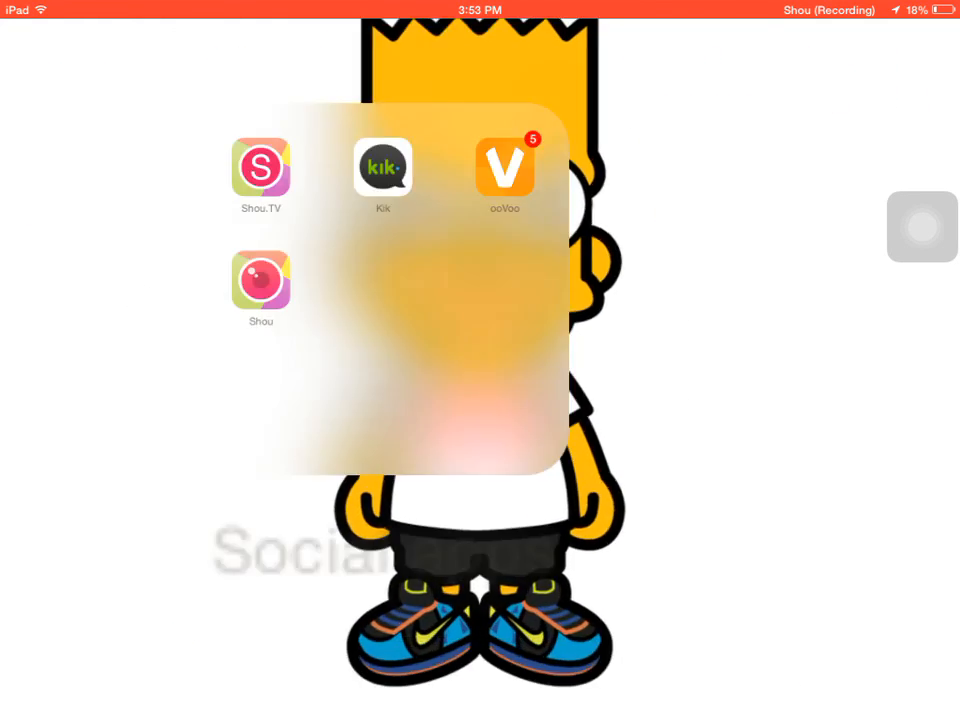
pyautogui.click(260, 270)
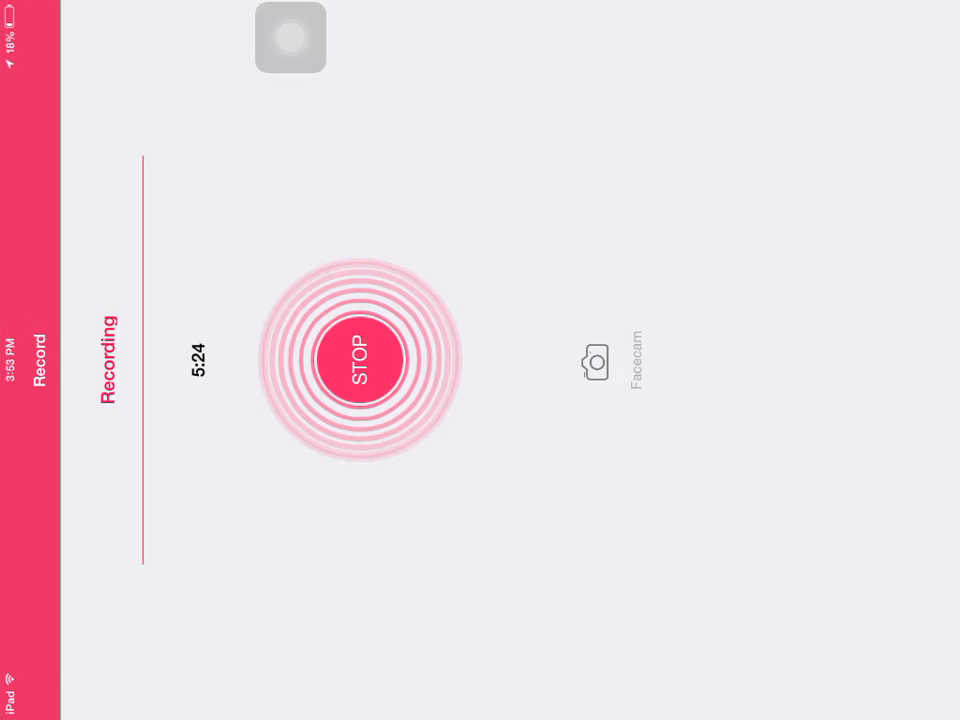